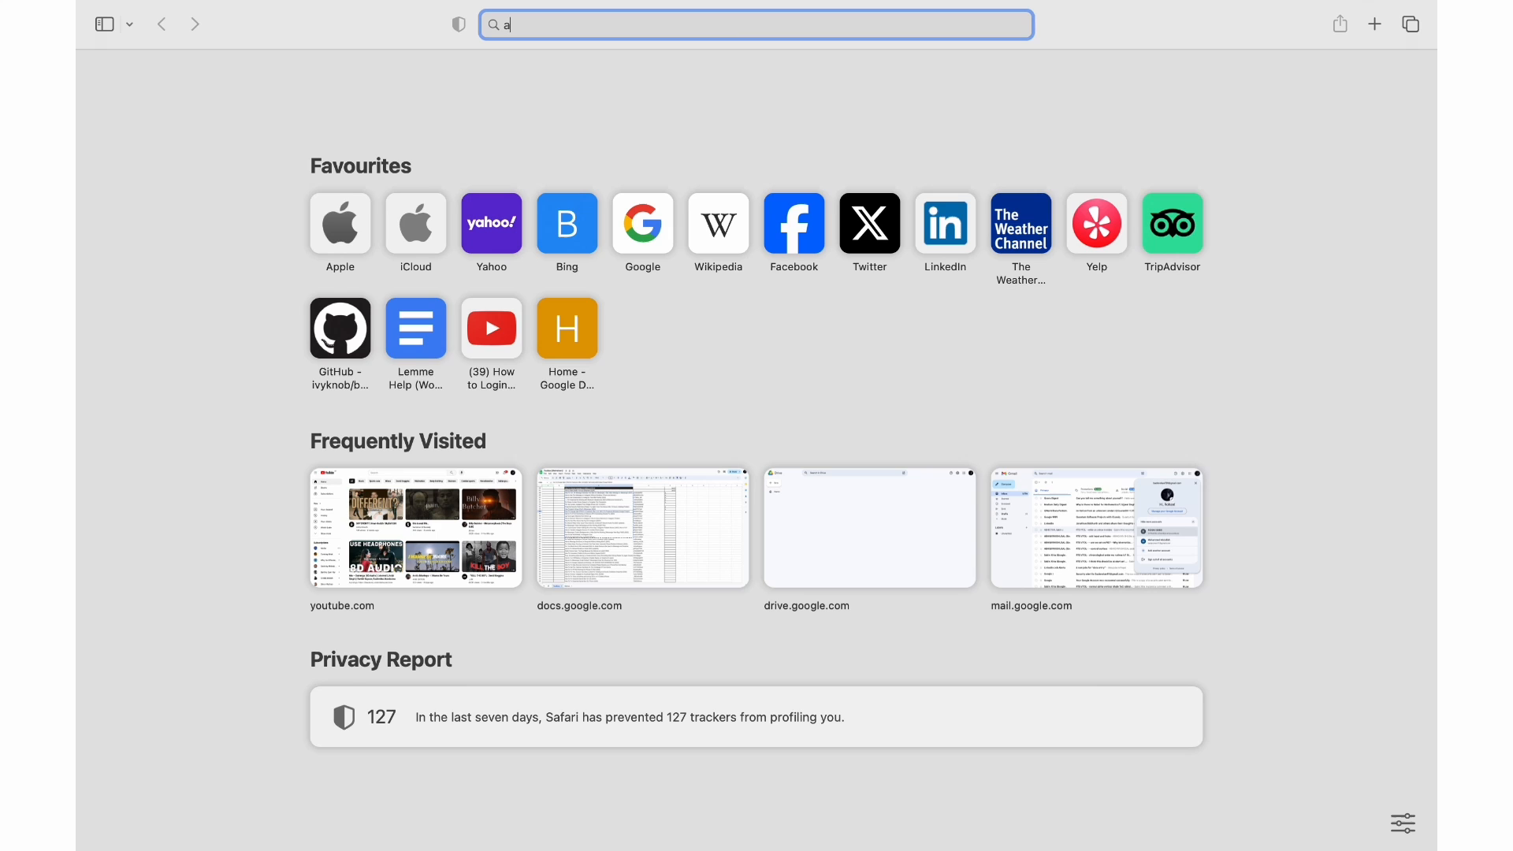
Google 'activision account unlink' and open the 'Managing Your Activision Account' result.
{"action": "type", "text": "ca"}
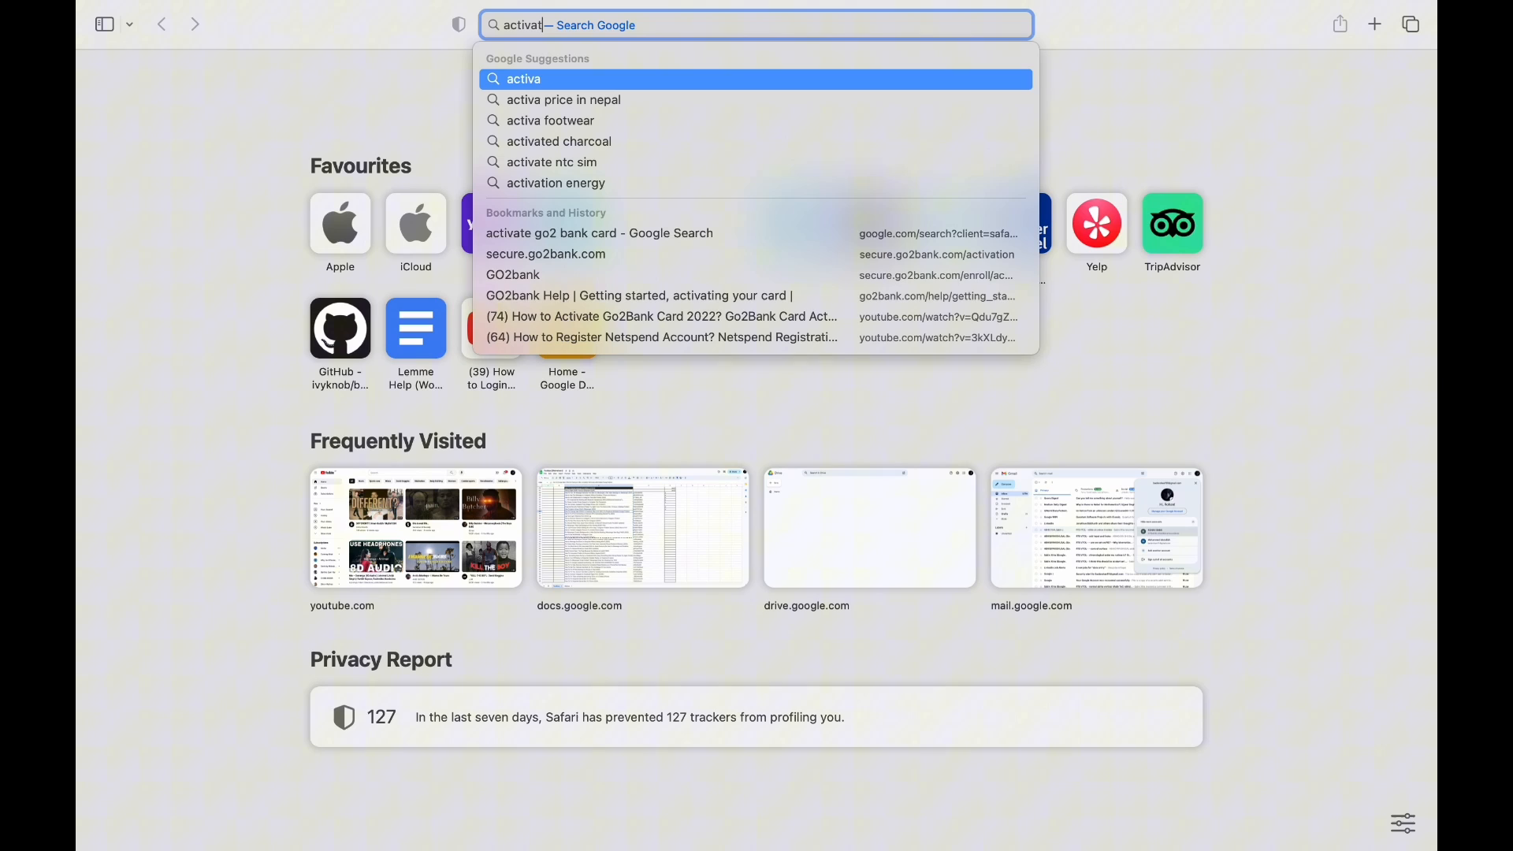
{"action": "type", "text": "io"}
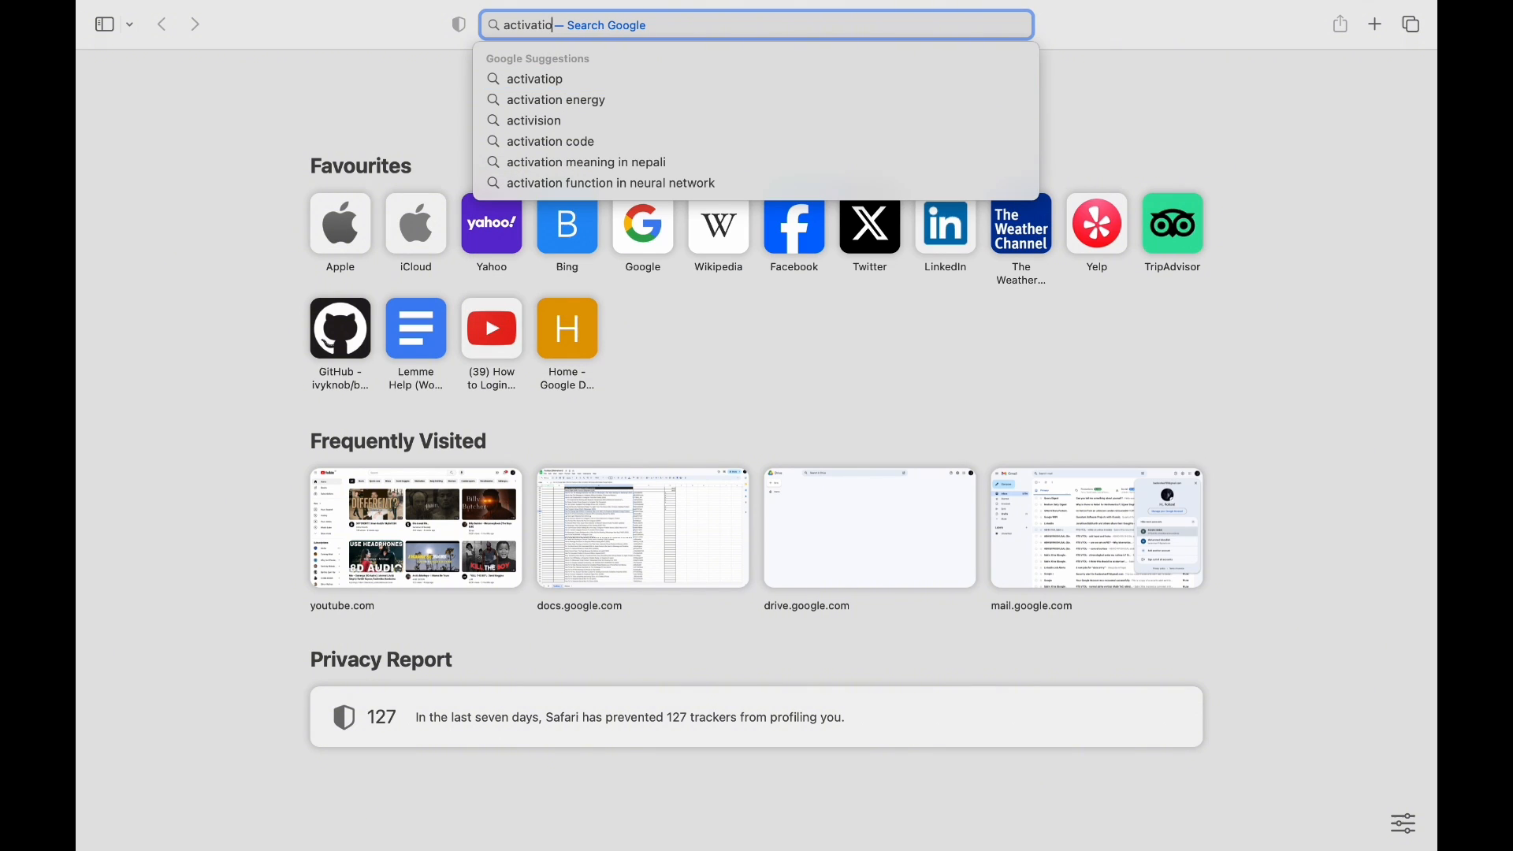
{"action": "key", "text": "Backspace"}
{"action": "type", "text": "ision account unlink"}
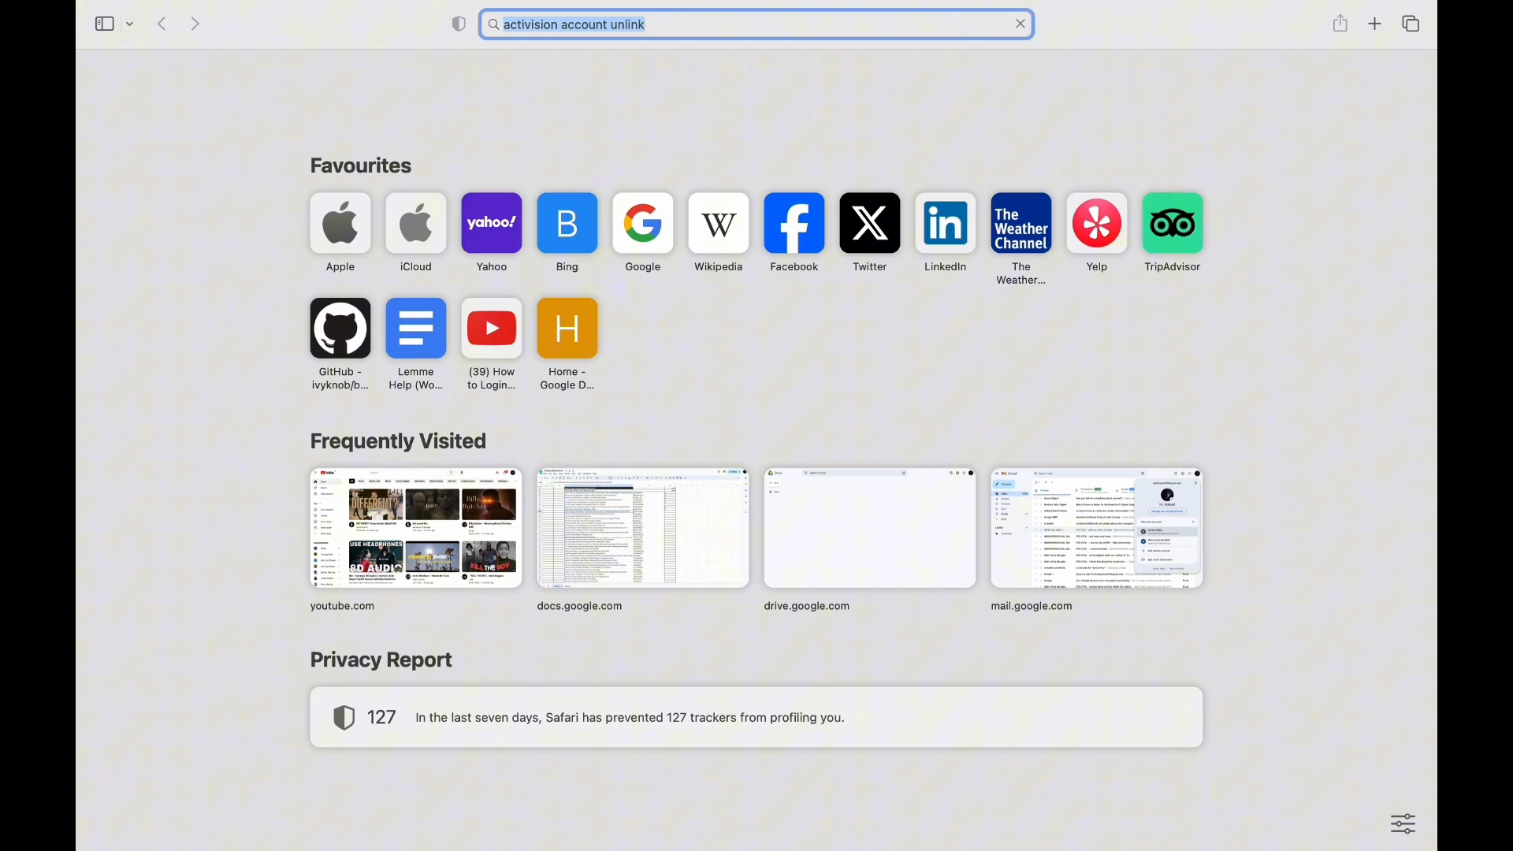
{"action": "key", "text": "Return"}
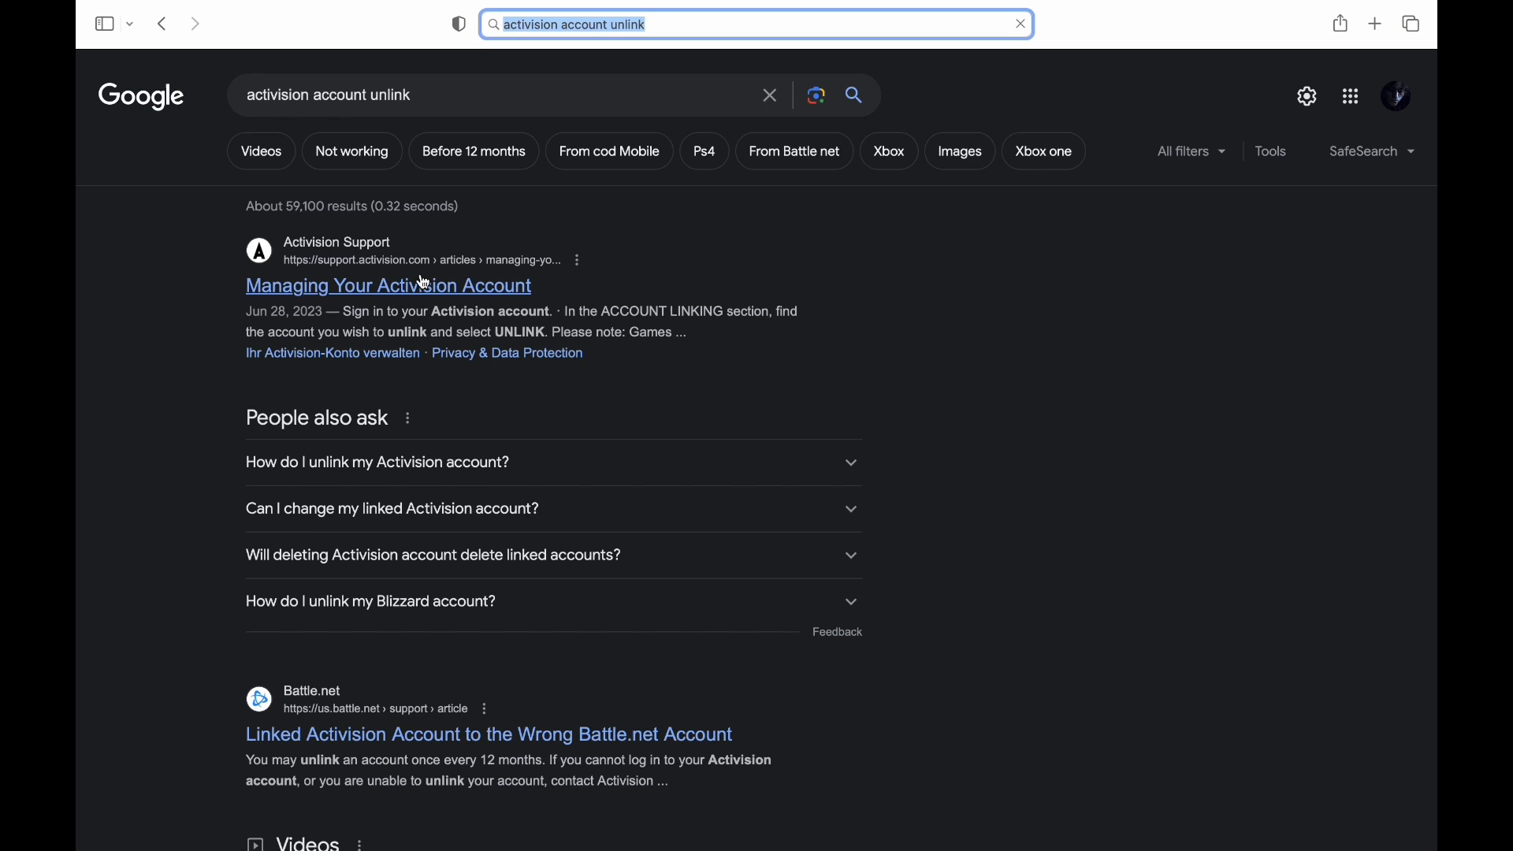
{"action": "left_click", "coordinate": [388, 285]}
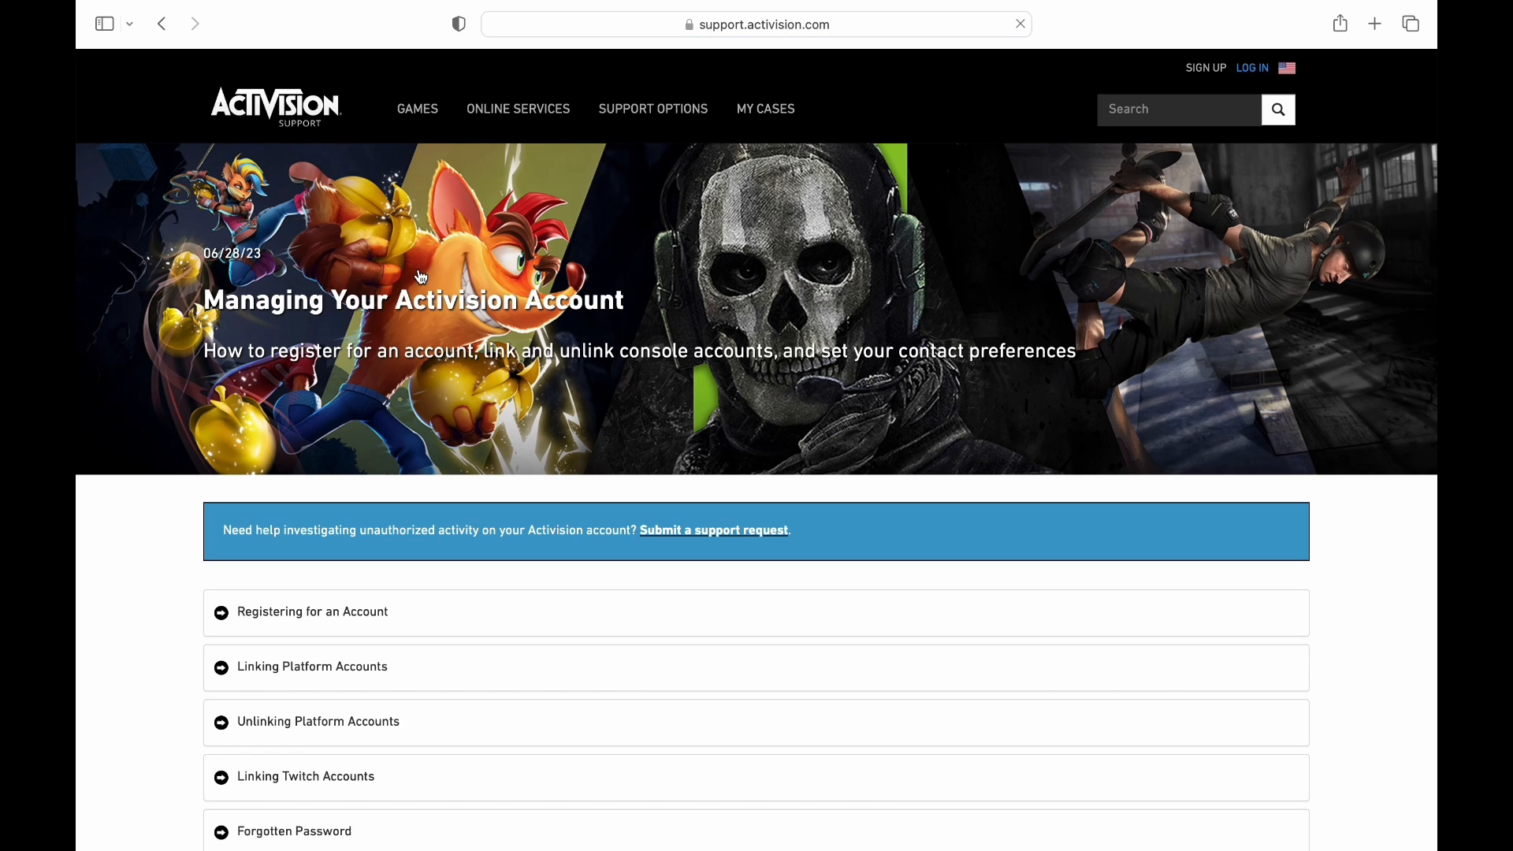
{"action": "scroll", "scroll_direction": "down", "scroll_amount": 3}
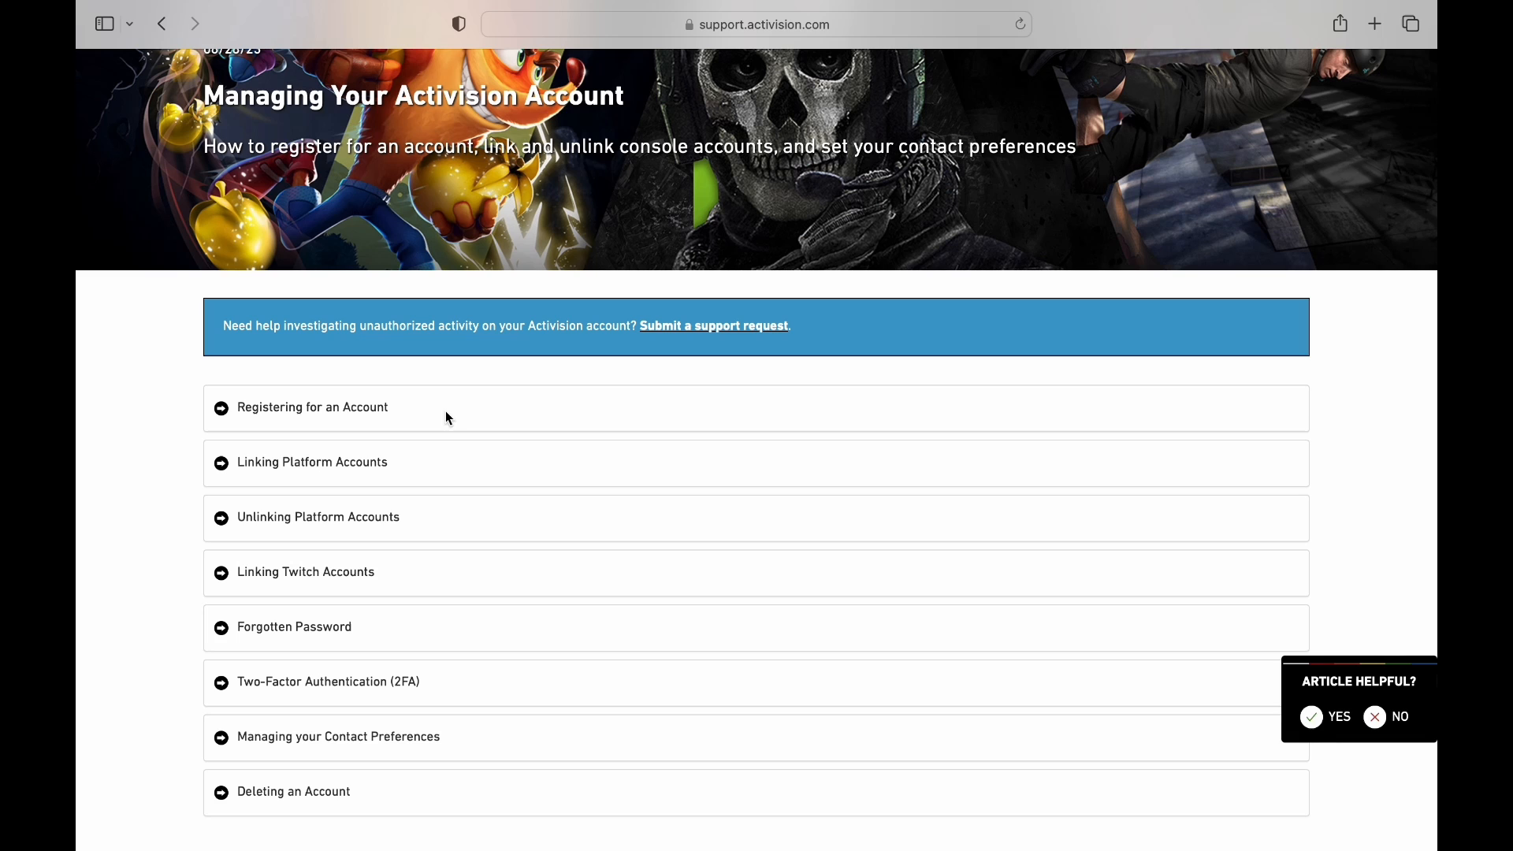
Expand 'Unlinking Platform Accounts' and scroll through its unlink and password/email reset steps.
{"action": "left_click", "coordinate": [318, 516]}
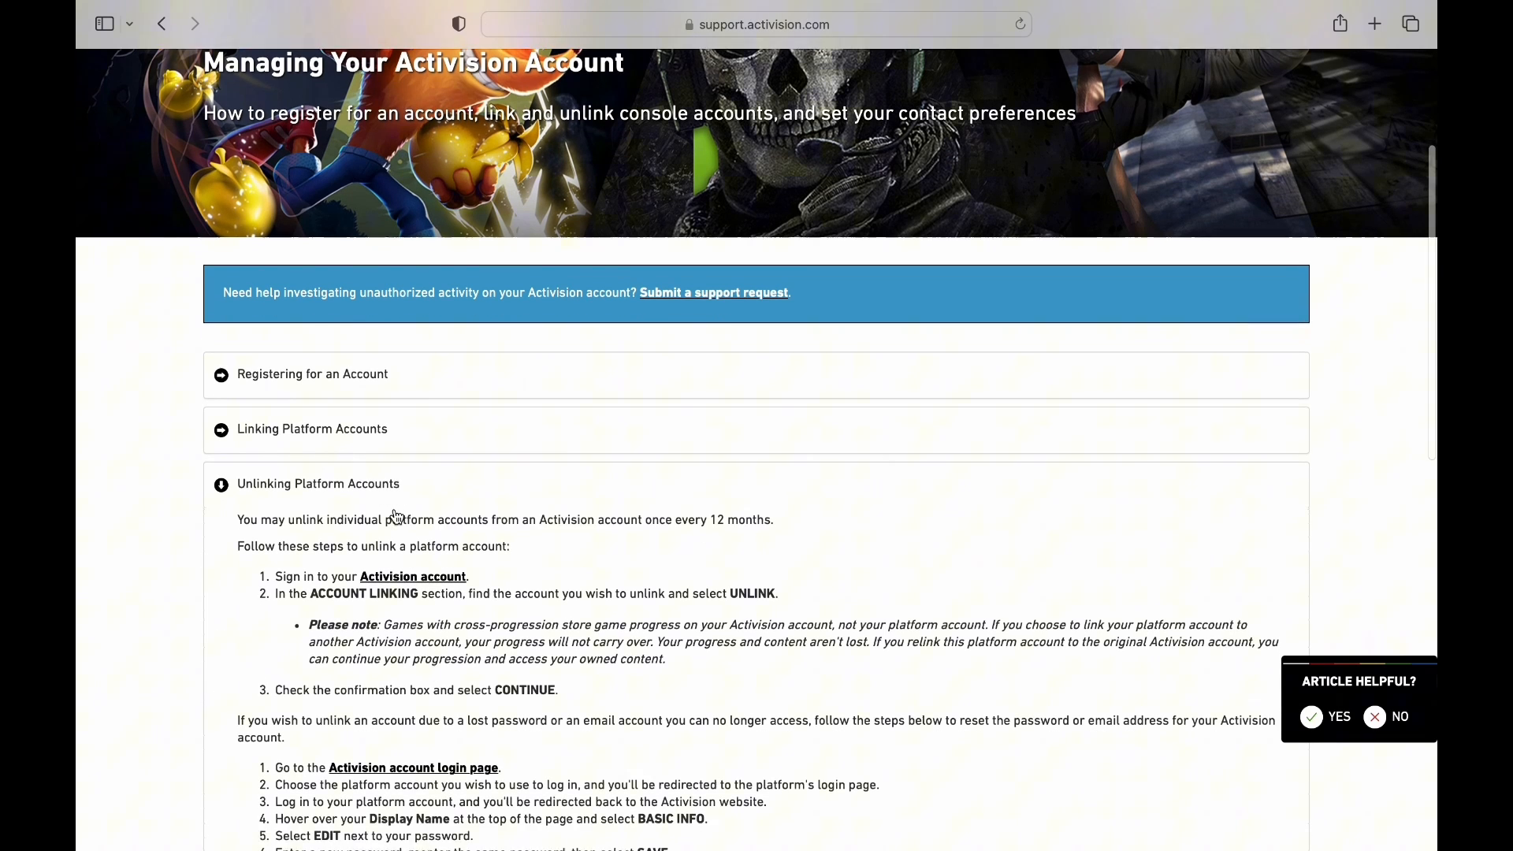
{"action": "scroll", "scroll_direction": "down", "scroll_amount": 3}
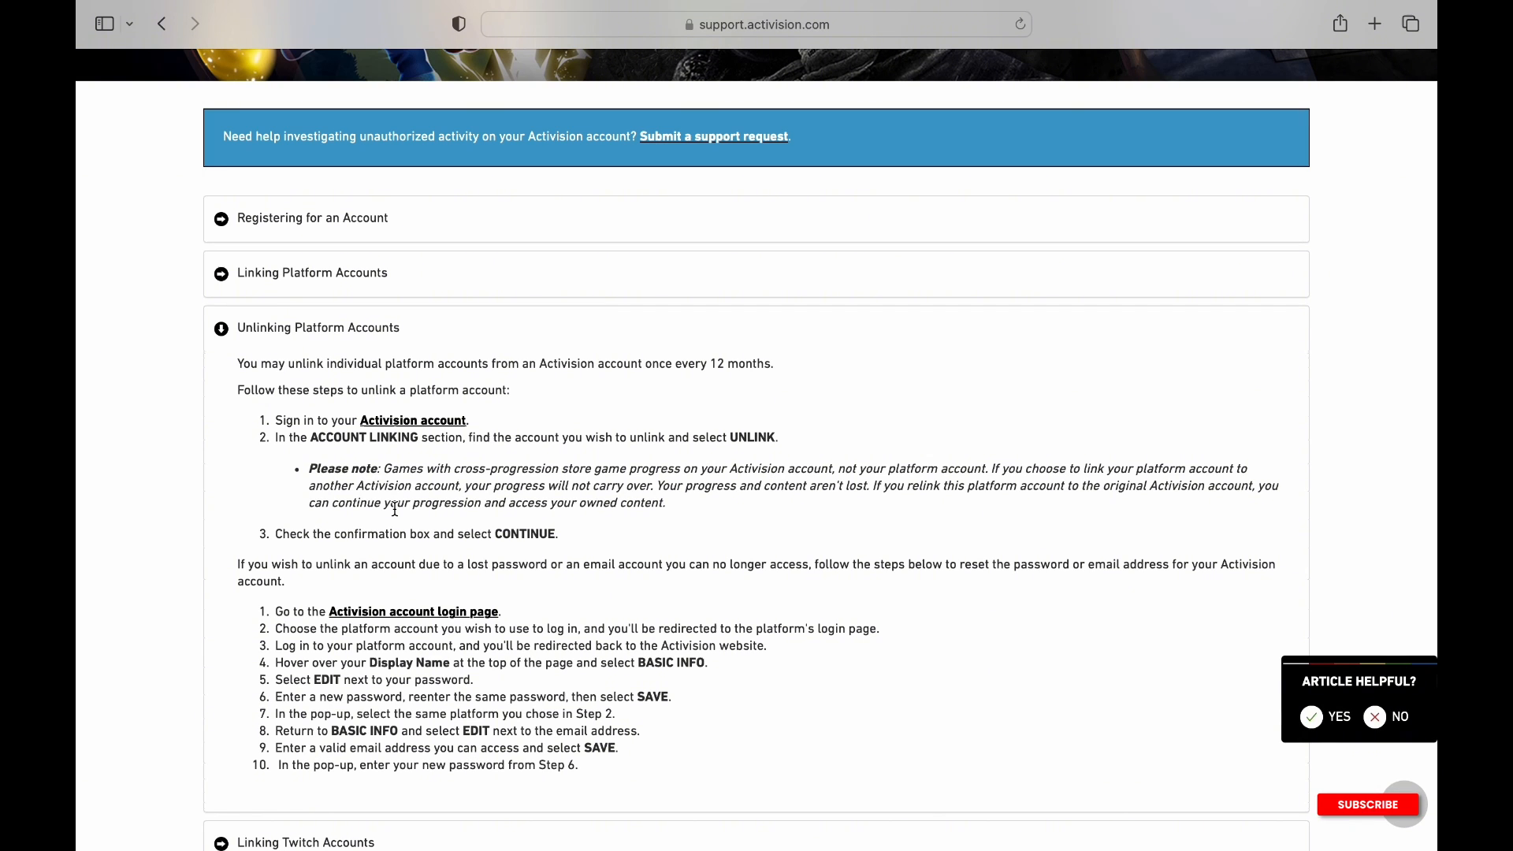
{"action": "scroll", "scroll_direction": "down", "scroll_amount": 3}
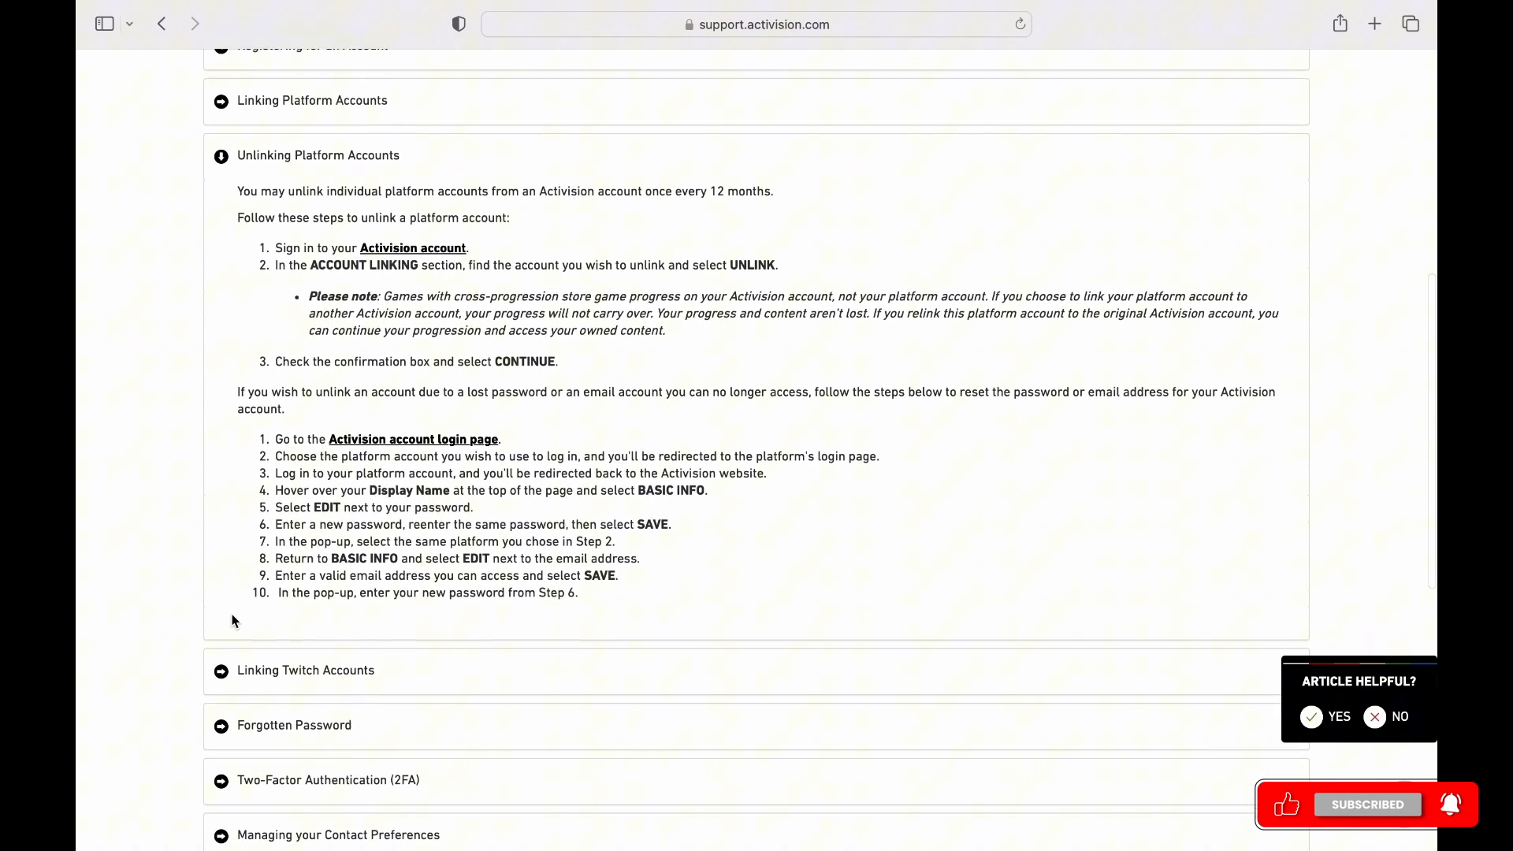
{"action": "scroll", "scroll_direction": "up", "scroll_amount": 3}
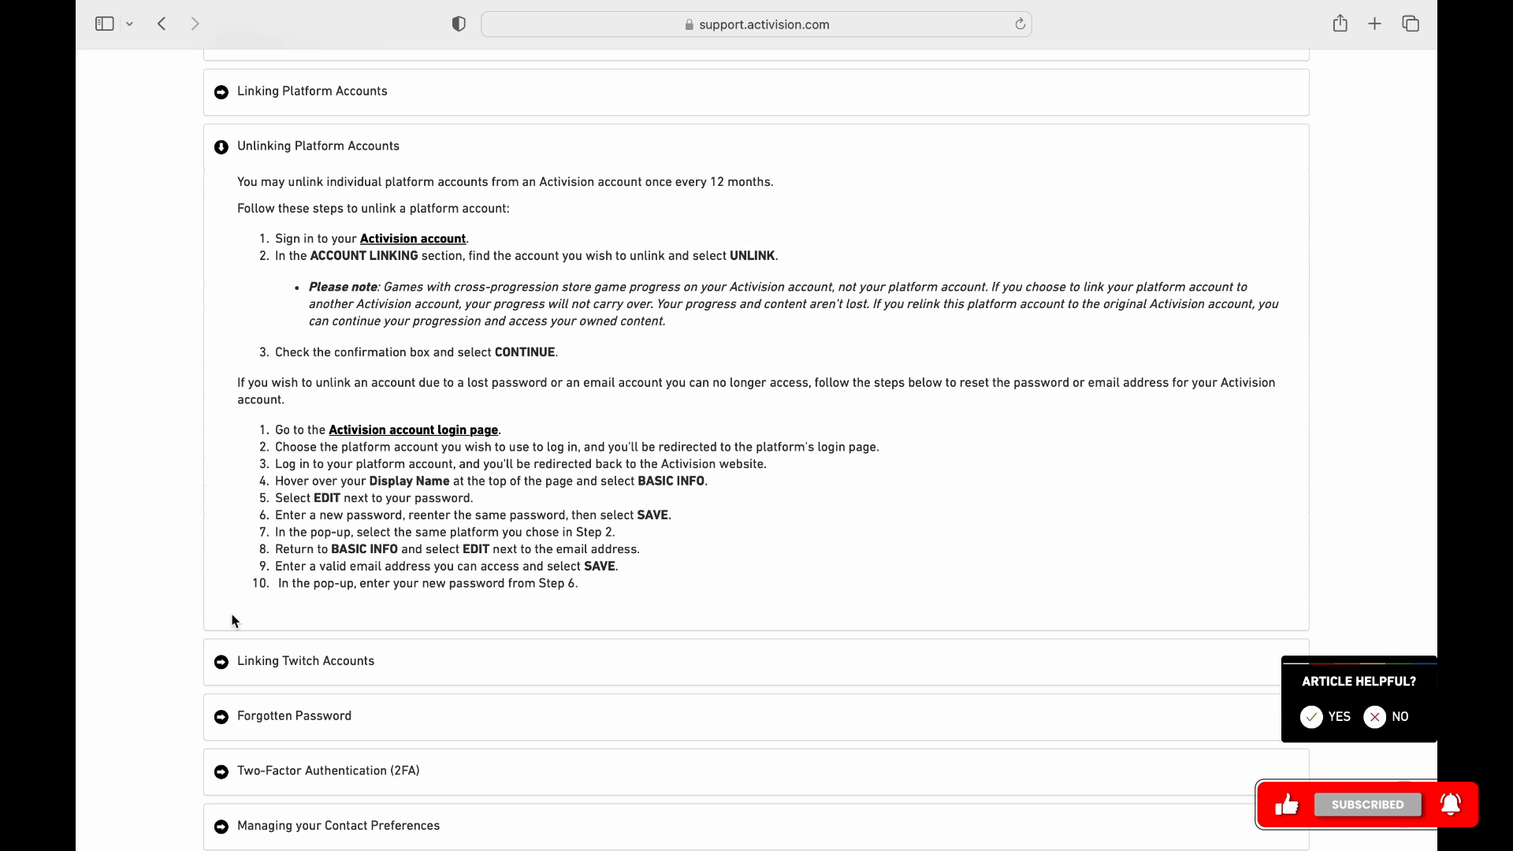